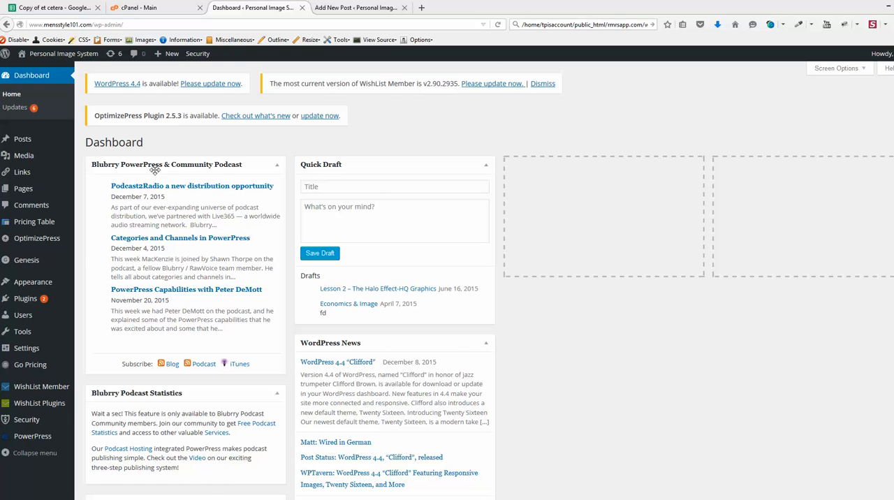
{"action": "mouse_move", "coordinate": [340, 35]}
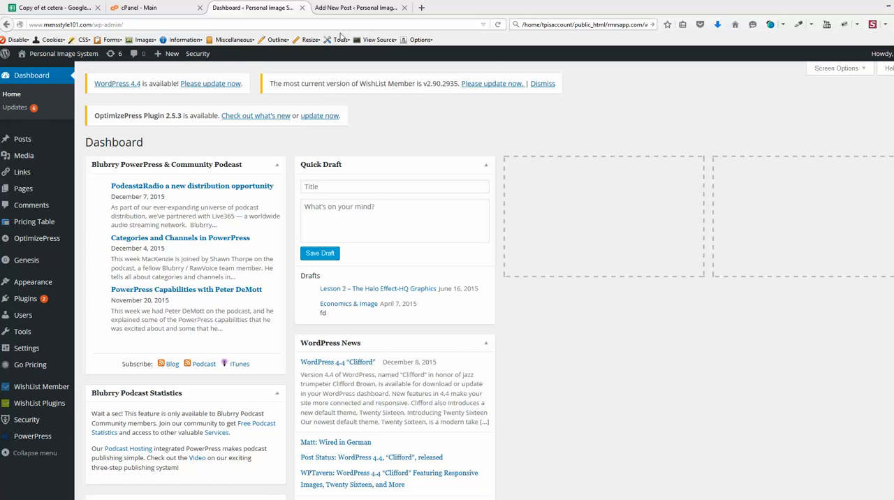
- Upload Panama-Hat1.jpg into a new post via Add Media, hit the unable-to-create-directory error, and return to the dashboard
{"action": "left_click", "coordinate": [356, 8]}
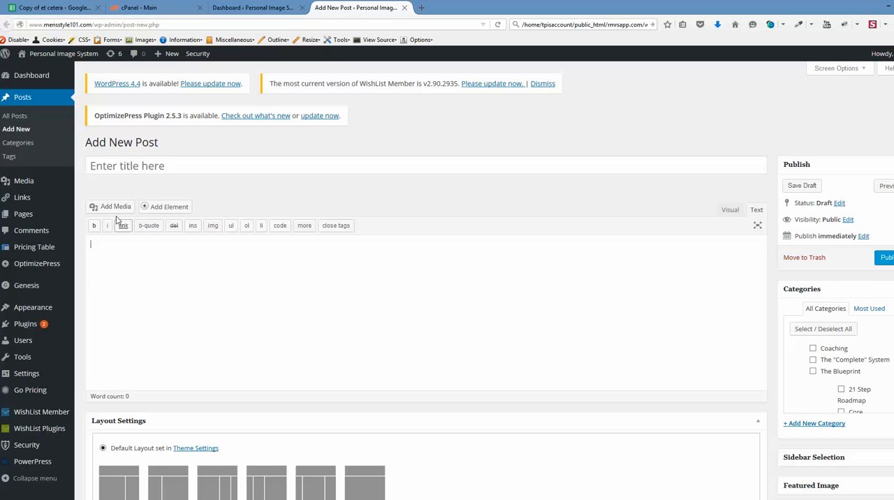
{"action": "left_click", "coordinate": [112, 207]}
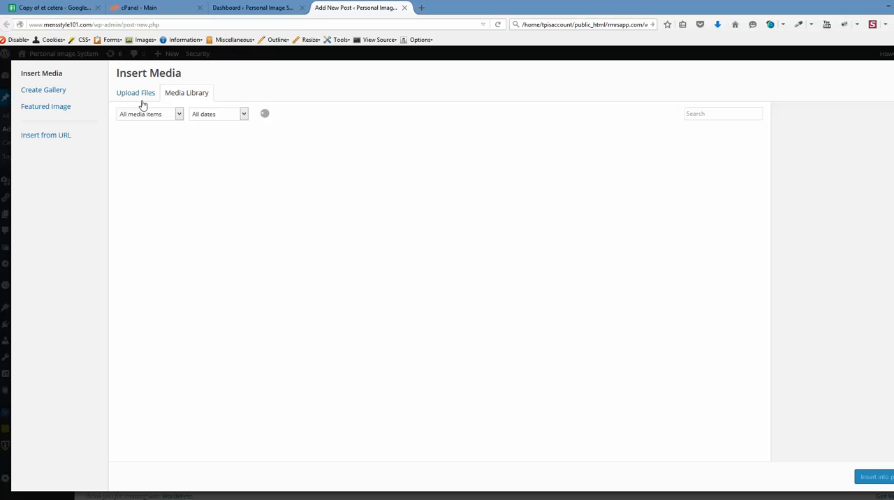
{"action": "left_click", "coordinate": [135, 92]}
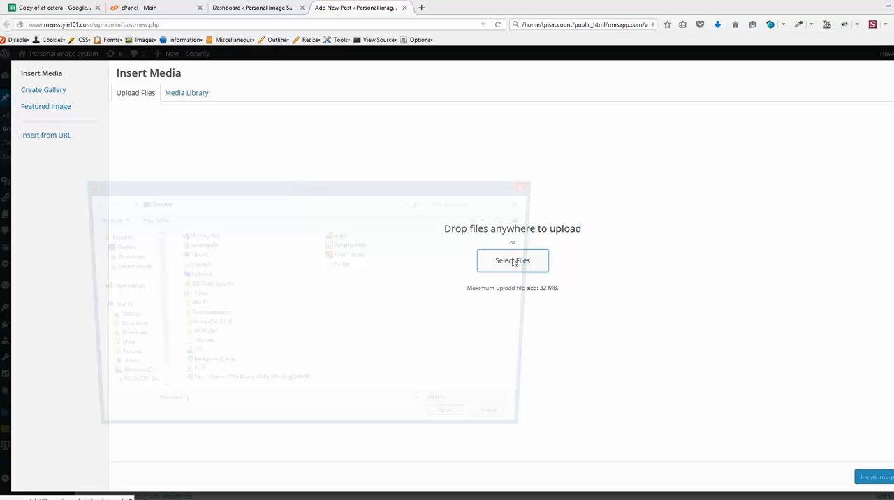
{"action": "left_click", "coordinate": [511, 260]}
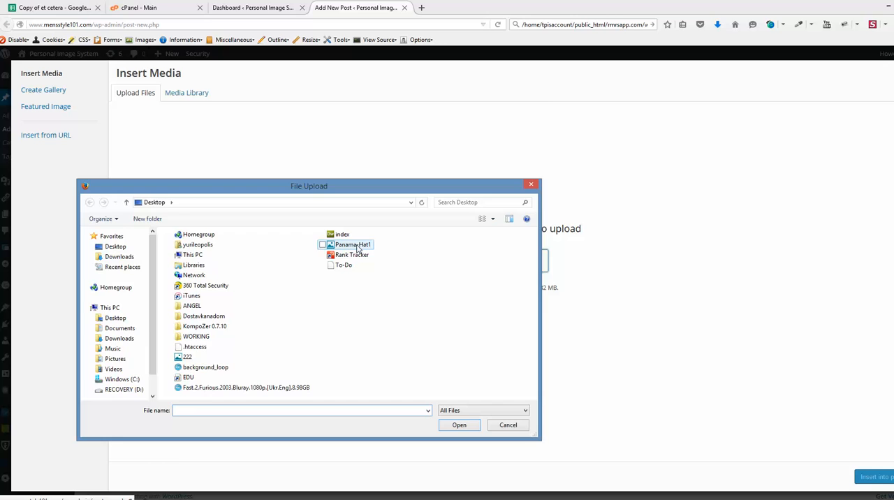
{"action": "left_click", "coordinate": [458, 424]}
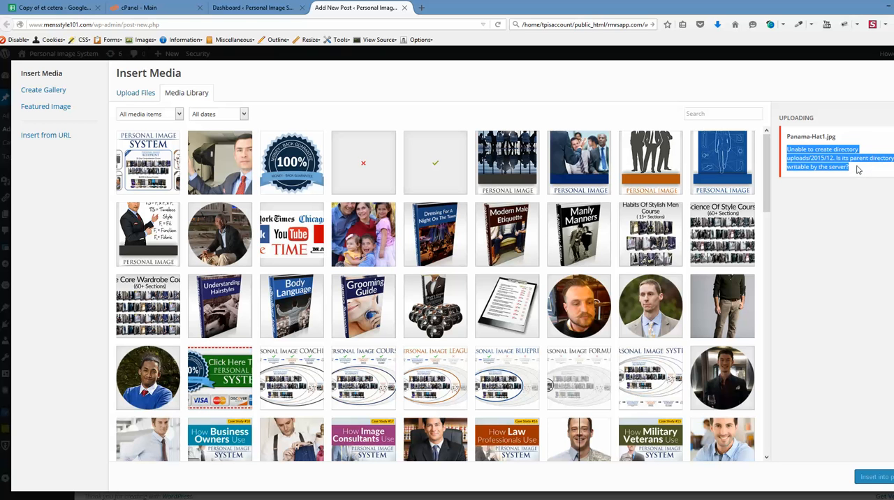
{"action": "left_click", "coordinate": [254, 8]}
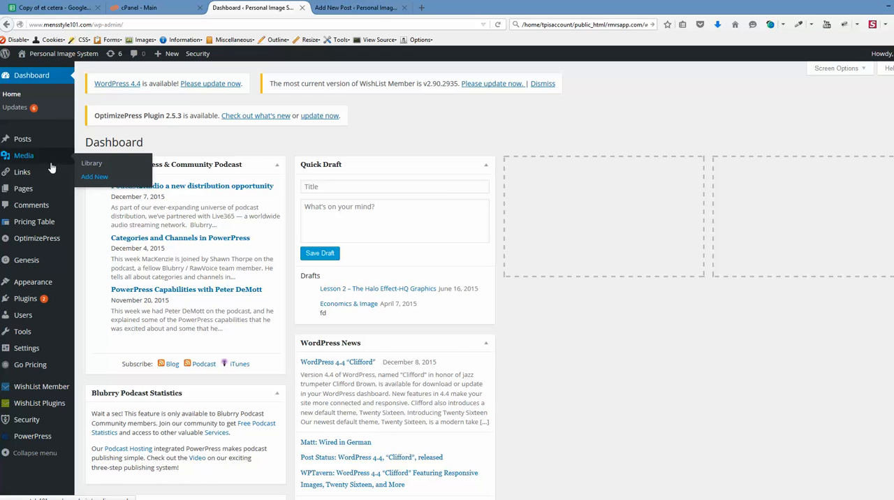
- From Media > Add New, attempt to upload 2.png and see it fail on the uploads directory
{"action": "left_click", "coordinate": [95, 176]}
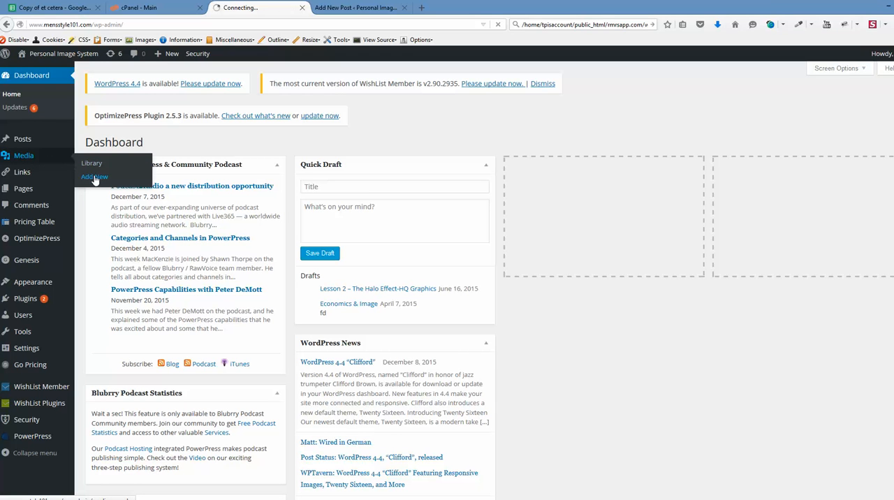
{"action": "left_click", "coordinate": [95, 176]}
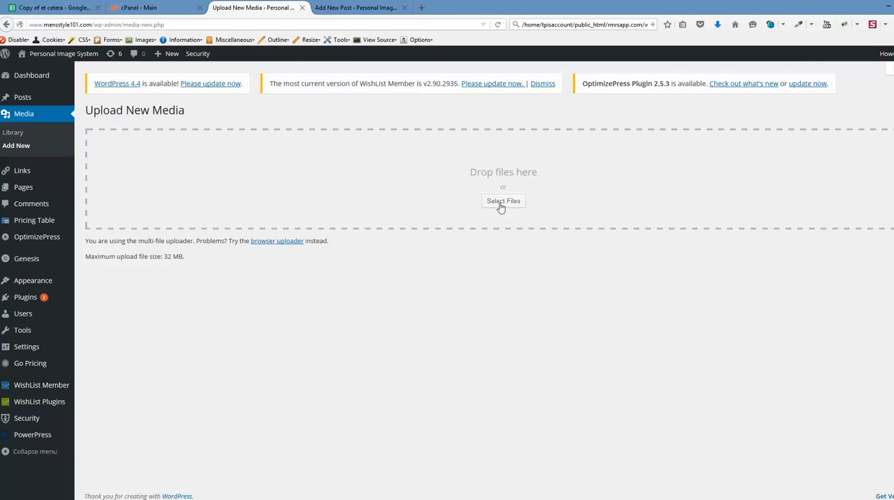
{"action": "left_click", "coordinate": [503, 201]}
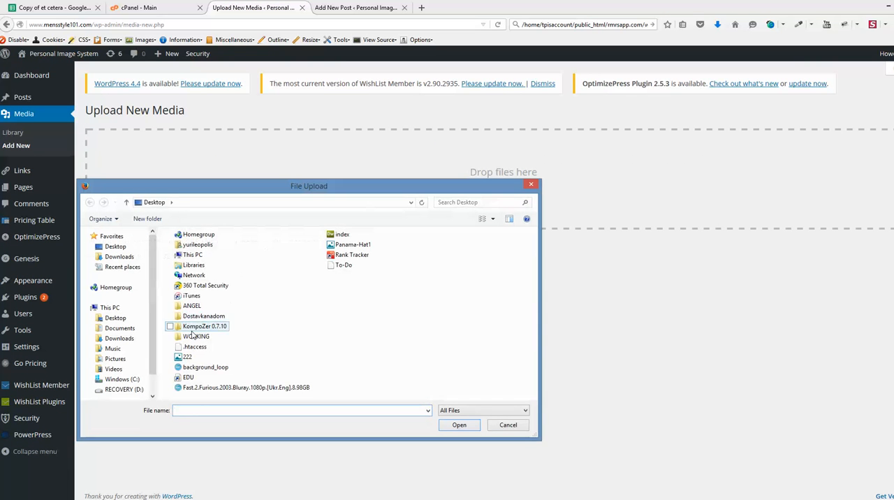
{"action": "double_click", "coordinate": [195, 335]}
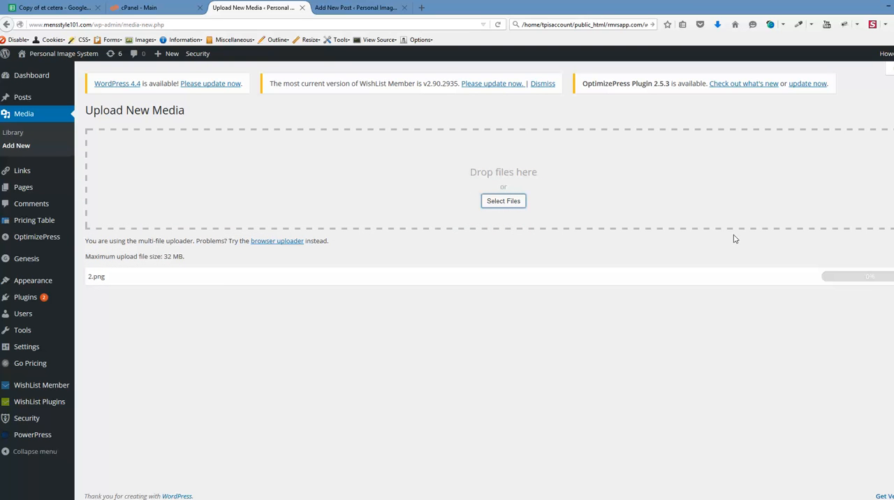
{"action": "mouse_move", "coordinate": [271, 293]}
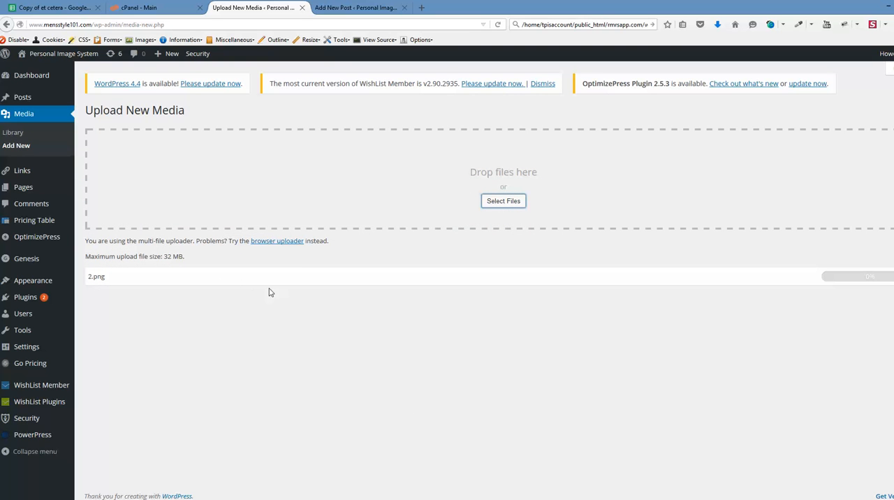
{"action": "mouse_move", "coordinate": [160, 253]}
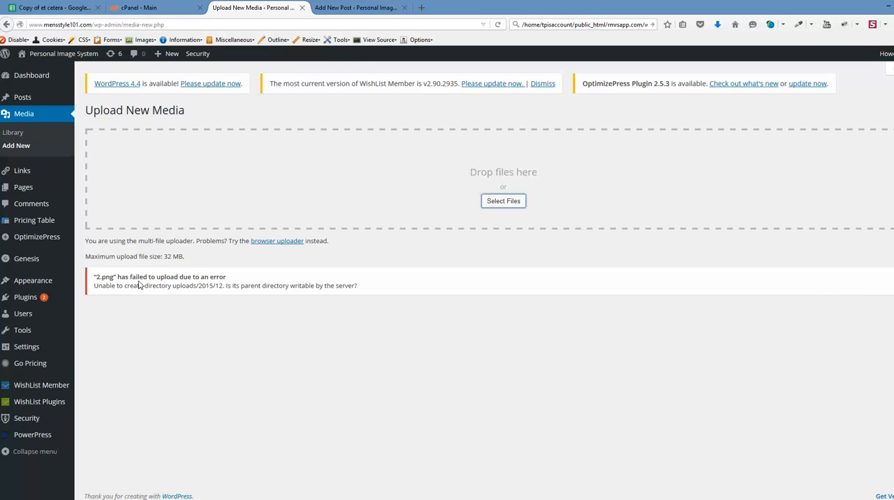
{"action": "mouse_move", "coordinate": [235, 279]}
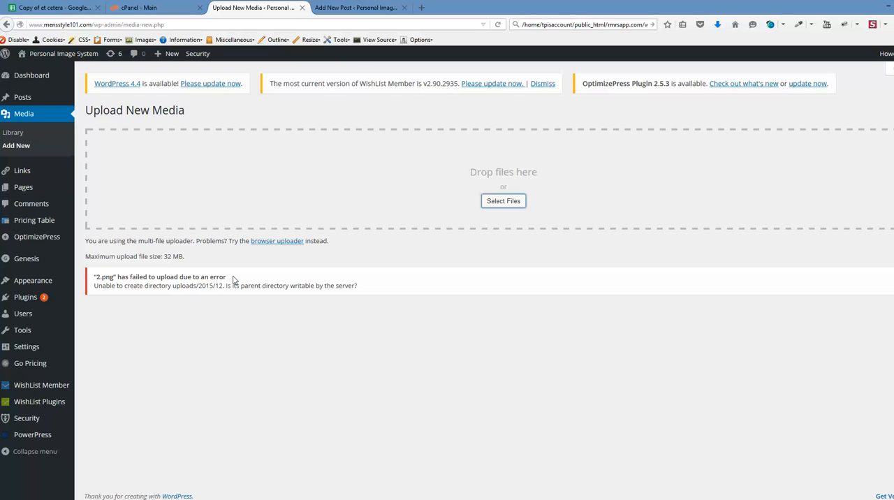
{"action": "double_click", "coordinate": [114, 284]}
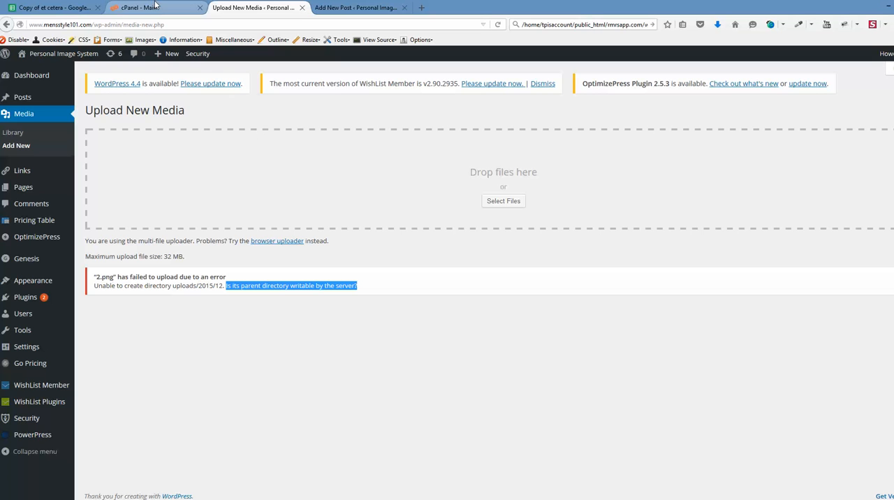
{"action": "mouse_move", "coordinate": [146, 9]}
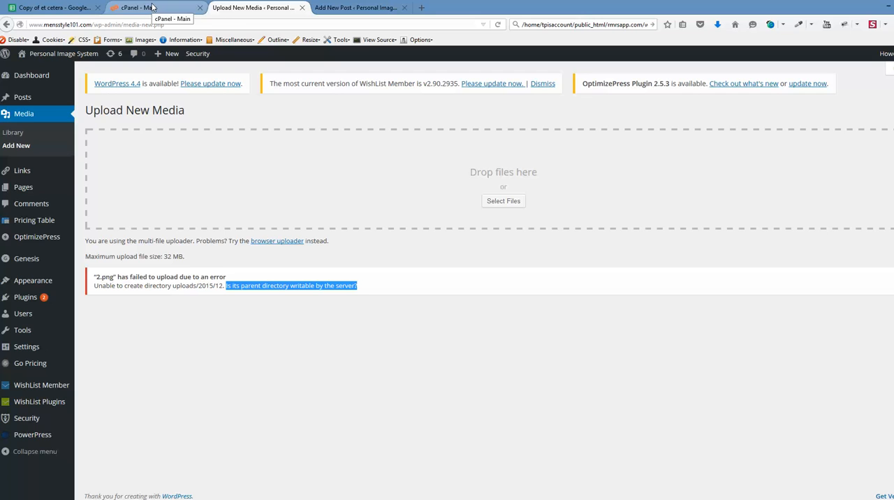
- Switch to the cPanel main page for rmrsreviews.com
{"action": "left_click", "coordinate": [139, 8]}
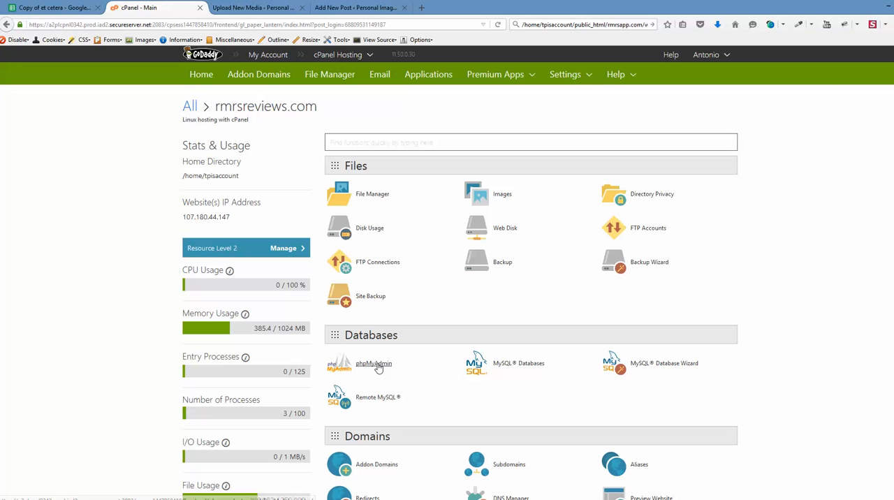
{"action": "mouse_move", "coordinate": [139, 105]}
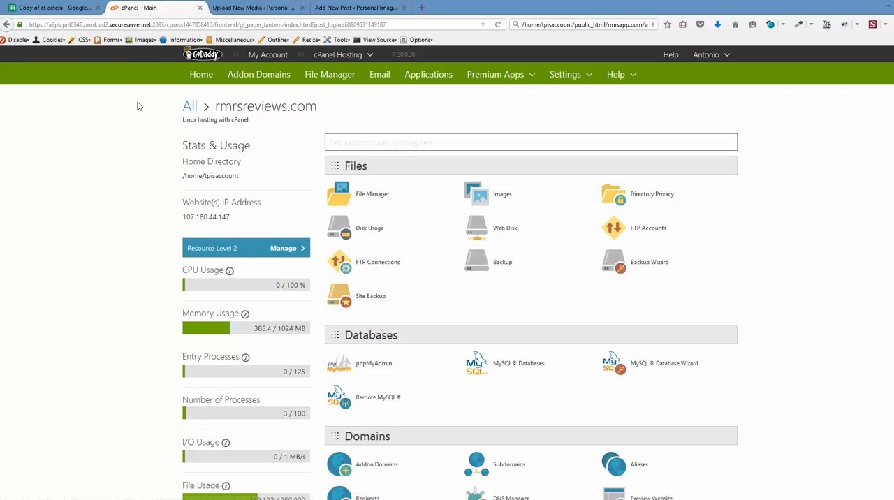
{"action": "mouse_move", "coordinate": [412, 329]}
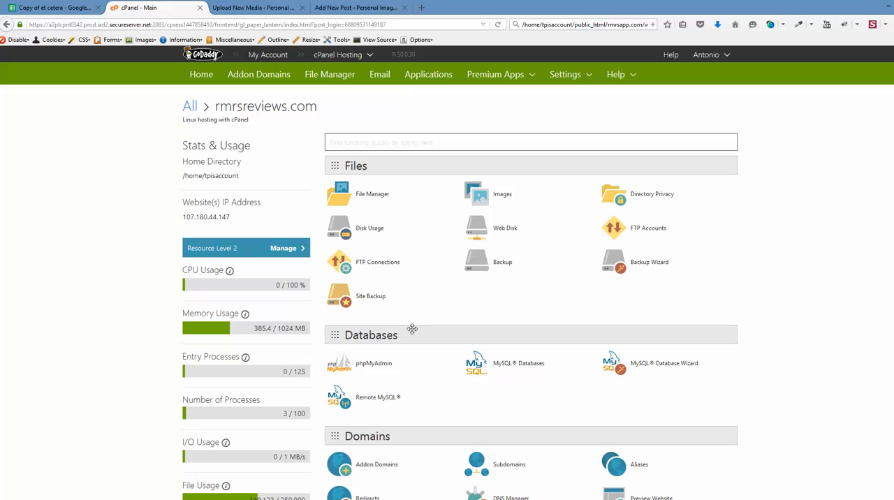
{"action": "mouse_move", "coordinate": [391, 286]}
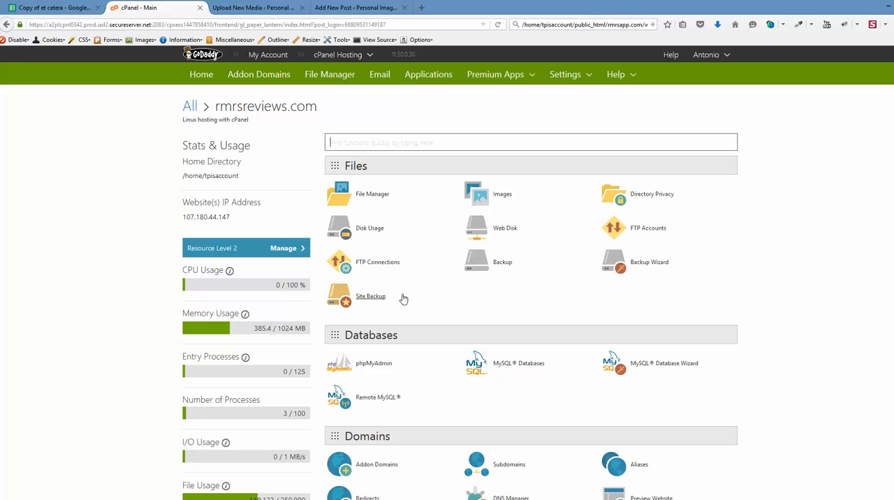
{"action": "mouse_move", "coordinate": [374, 366]}
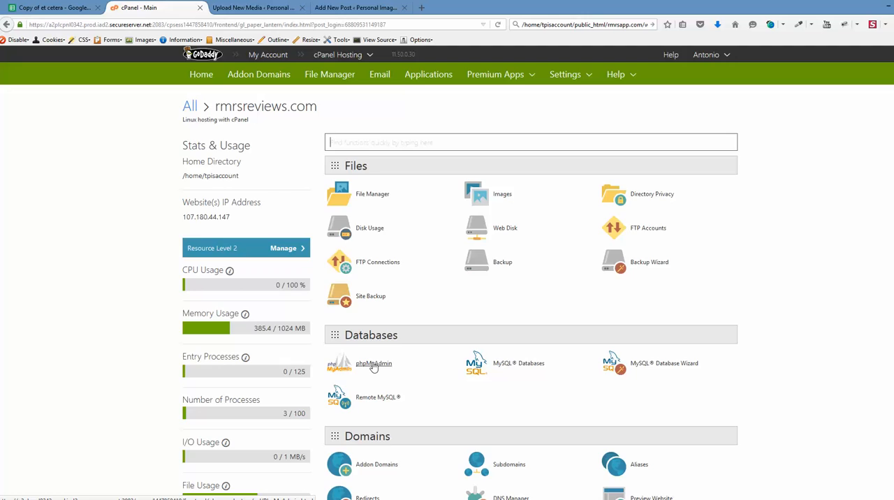
- Launch phpMyAdmin from the Databases section of cPanel
{"action": "left_click", "coordinate": [374, 363]}
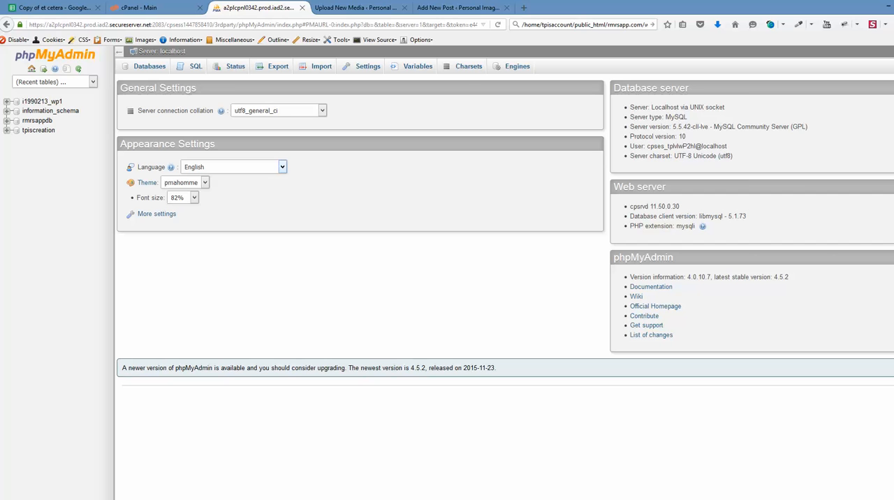
{"action": "mouse_move", "coordinate": [29, 183]}
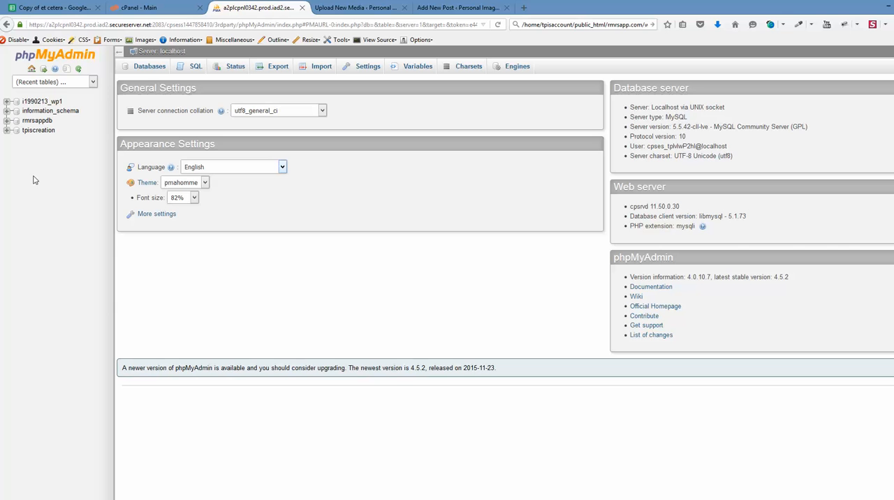
- Select the WordPress database in the sidebar to list its wp_ tables
{"action": "left_click", "coordinate": [42, 100]}
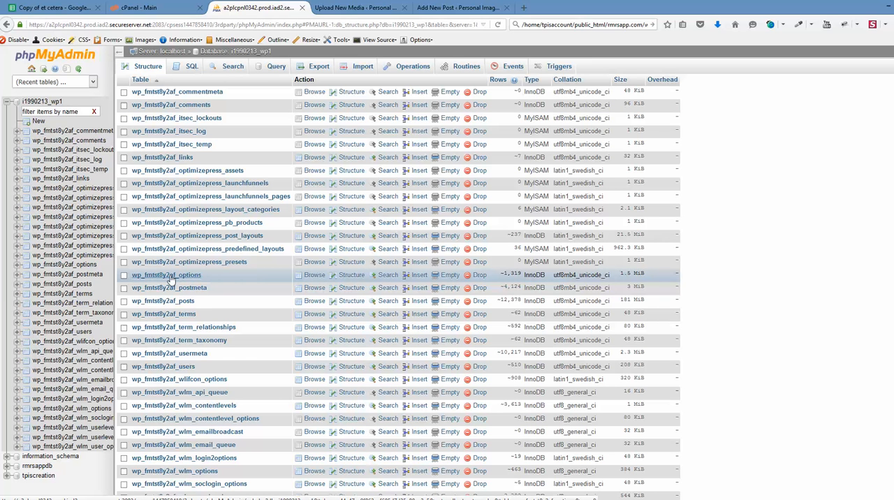
{"action": "mouse_move", "coordinate": [133, 282]}
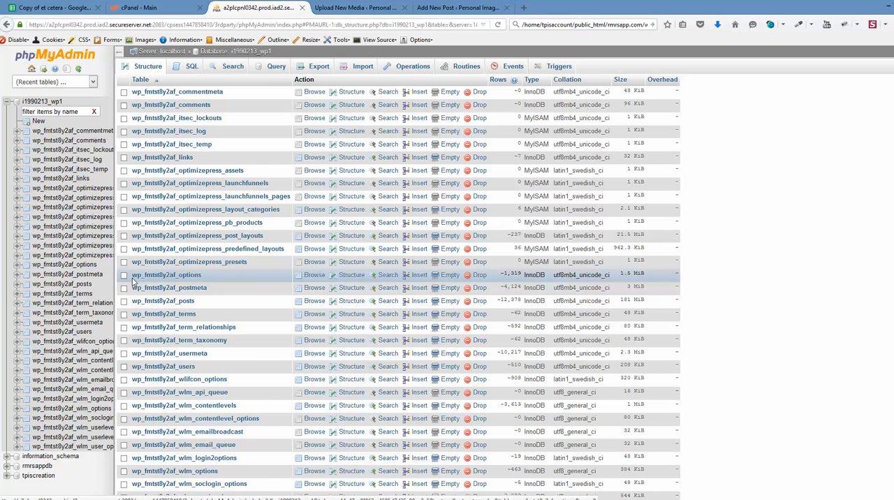
{"action": "mouse_move", "coordinate": [143, 282]}
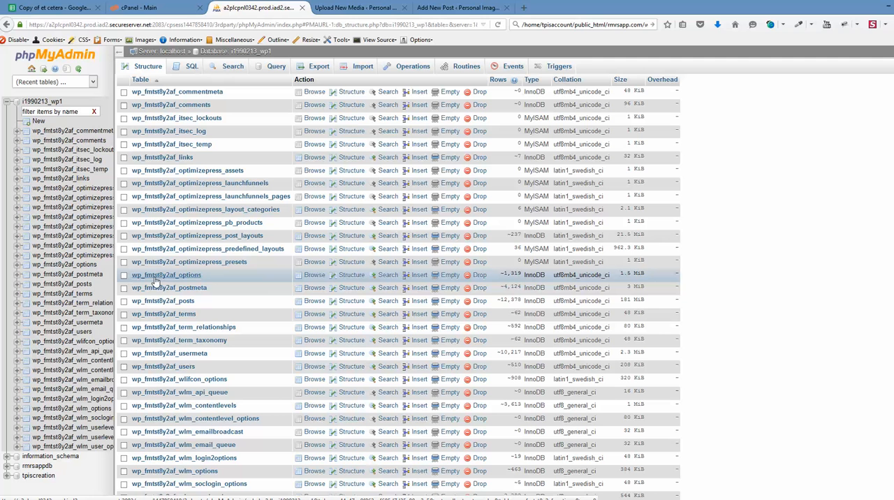
{"action": "mouse_move", "coordinate": [313, 274]}
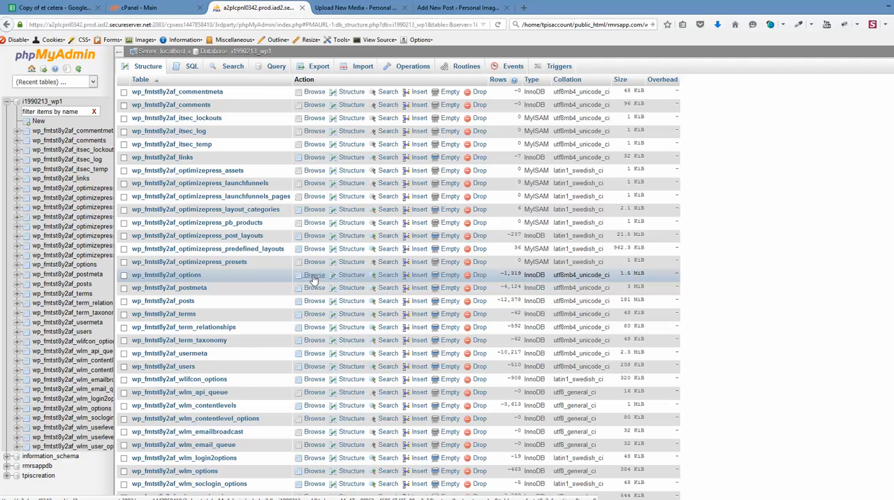
- Browse the wp_options rows to the second page and locate the upload_path row holding the old server path
{"action": "left_click", "coordinate": [313, 274]}
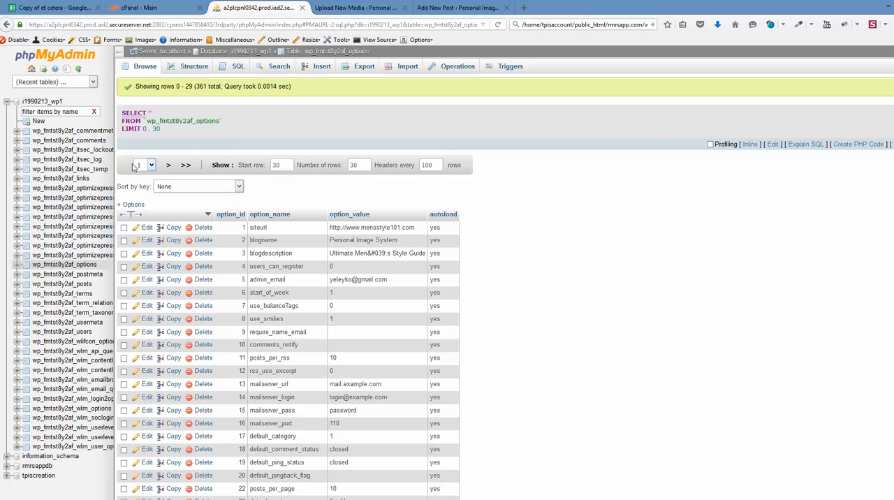
{"action": "left_click", "coordinate": [167, 164]}
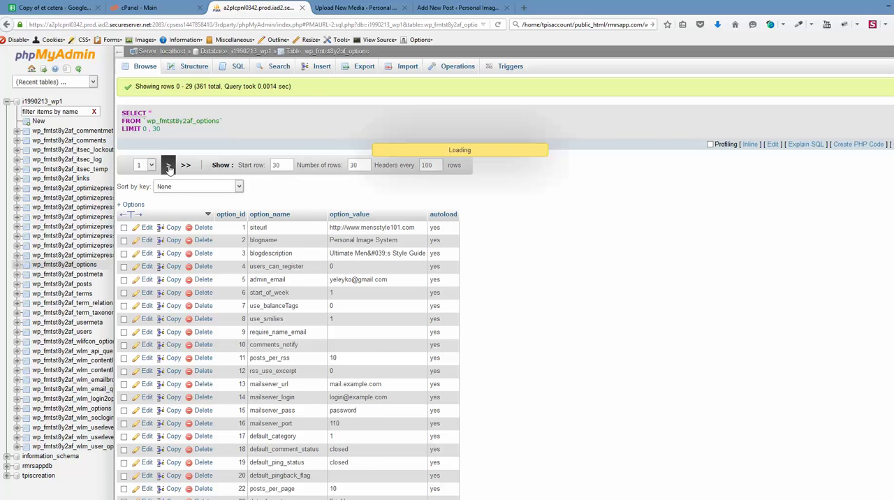
{"action": "left_click", "coordinate": [184, 164]}
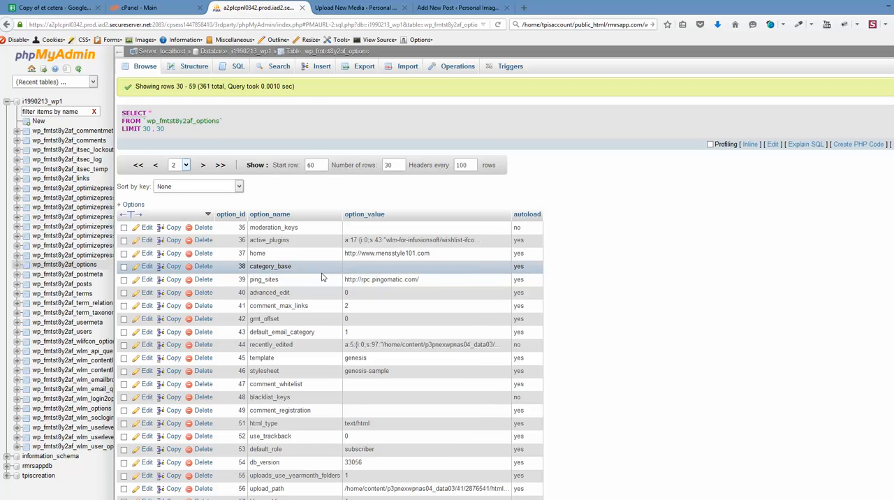
{"action": "scroll", "scroll_direction": "down", "scroll_amount": 3}
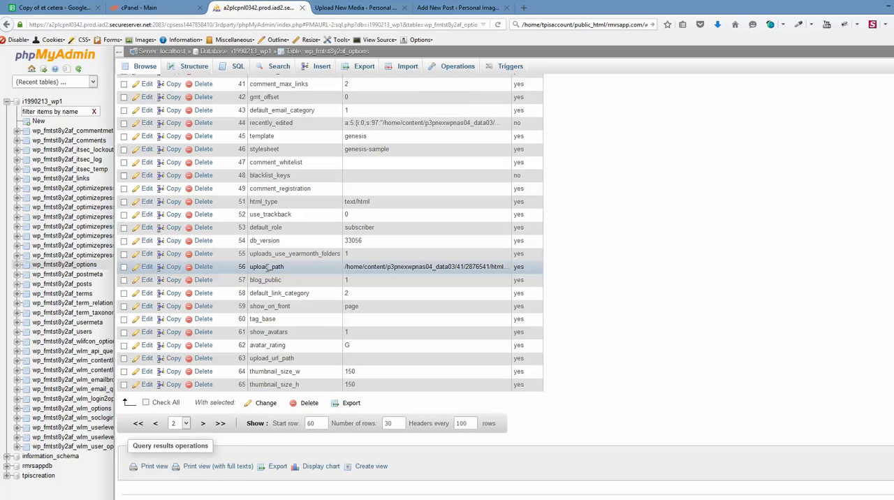
{"action": "double_click", "coordinate": [266, 267]}
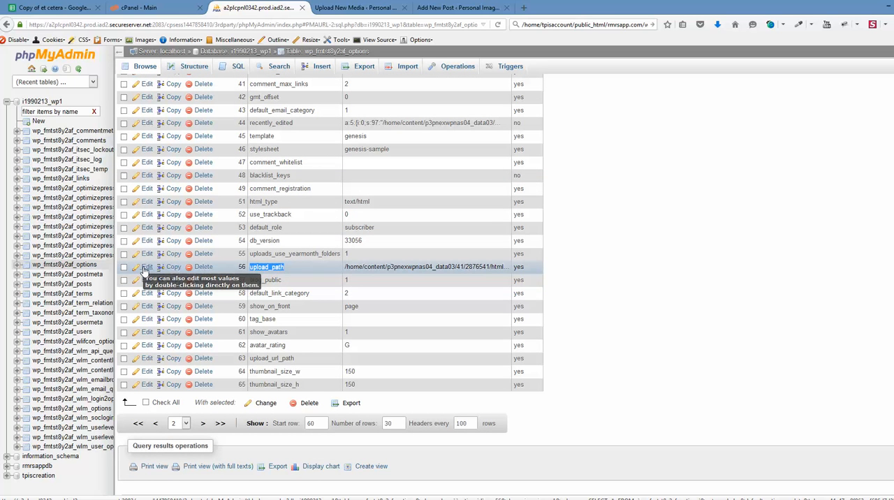
- Edit upload_path, enter /home/tpisaccount/public_html/rmrsapp.com/wp-content/uploads and adjust the old path and domain folder
{"action": "left_click", "coordinate": [146, 266]}
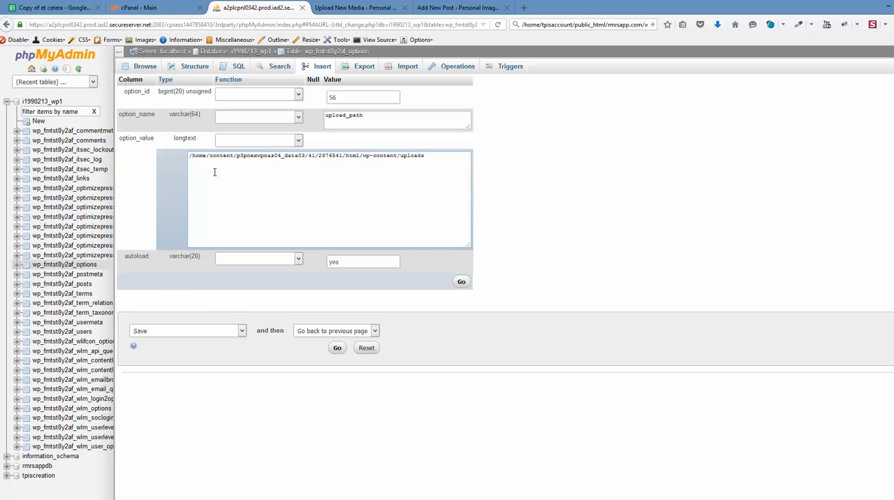
{"action": "mouse_move", "coordinate": [190, 155]}
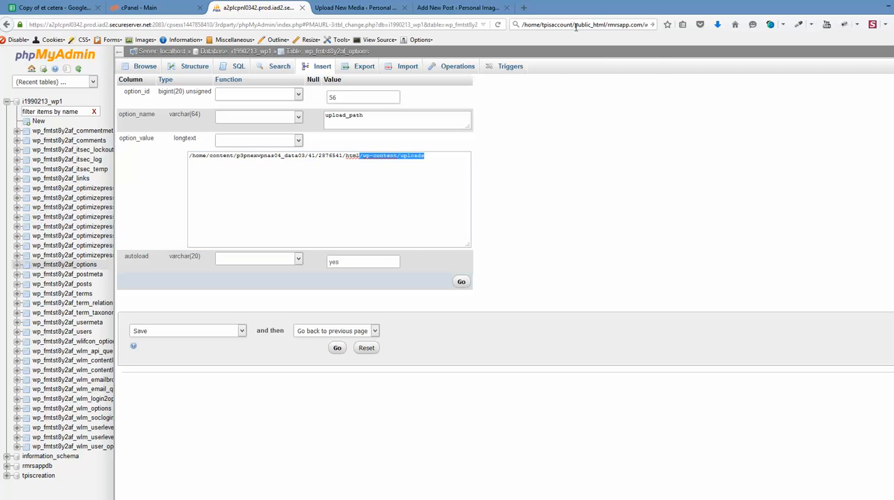
{"action": "left_click", "coordinate": [429, 155]}
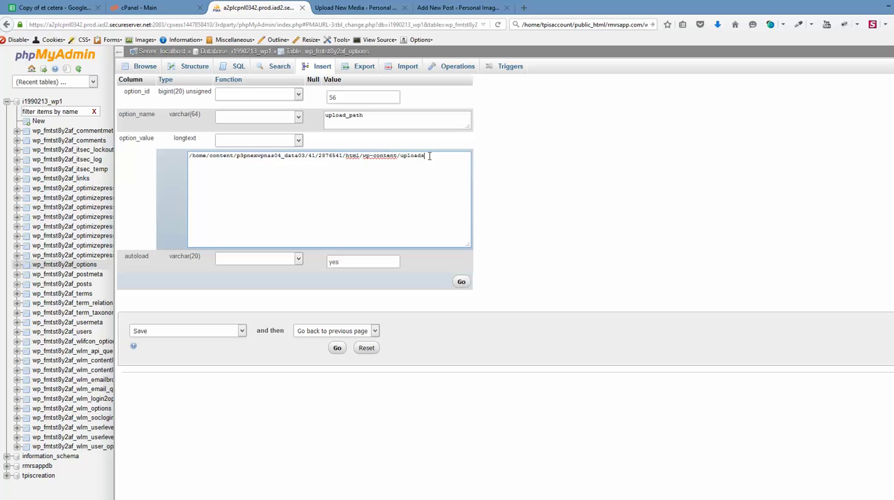
{"action": "type", "text": "/home/tpisaccount/public_html/rmrsapp.com/wp-content/uploads"}
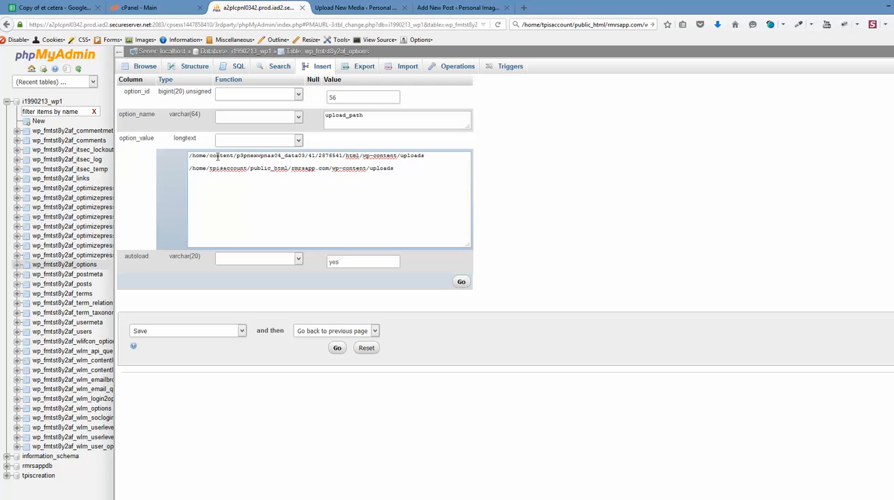
{"action": "double_click", "coordinate": [258, 155]}
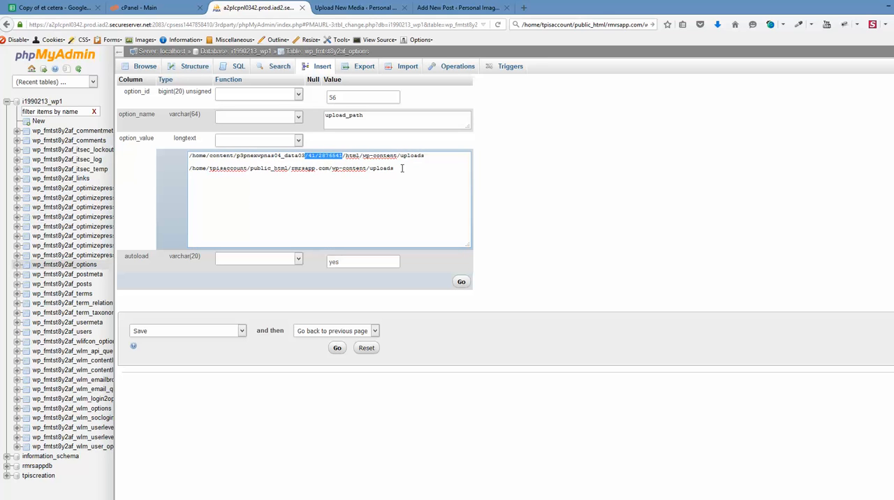
{"action": "left_click", "coordinate": [394, 168]}
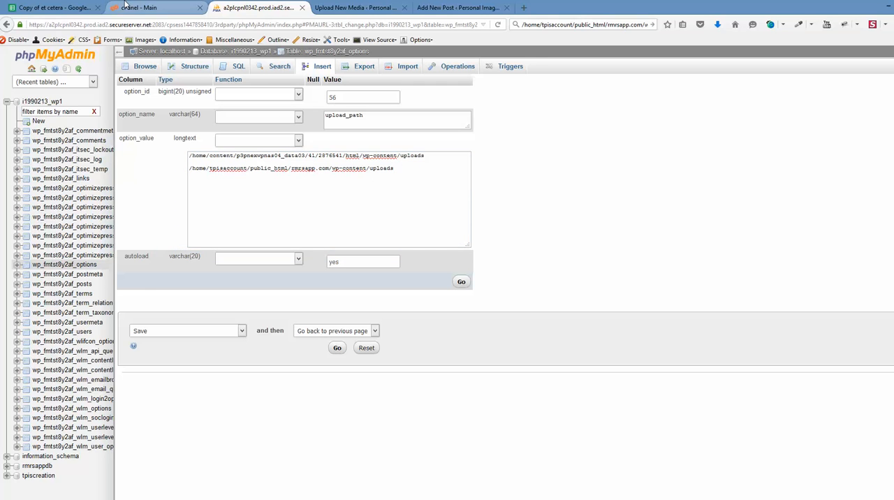
{"action": "double_click", "coordinate": [303, 167]}
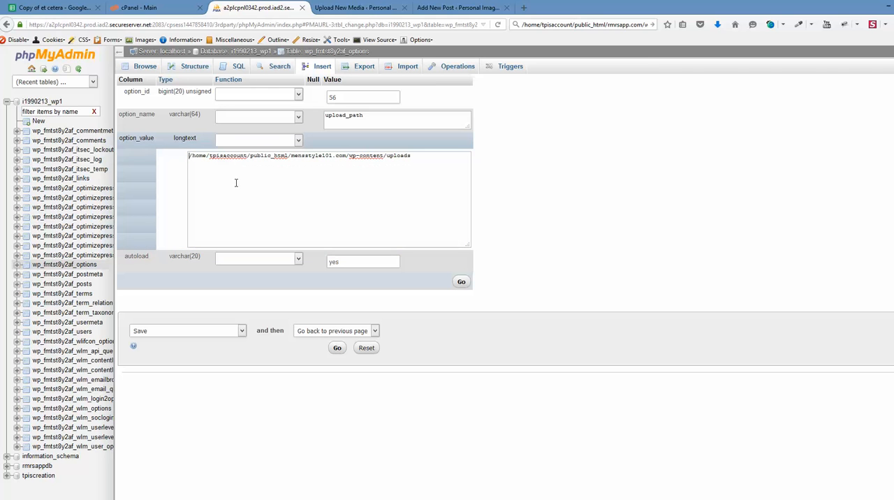
- Save the corrected upload_path row with Go, then return to WordPress's Upload New Media page
{"action": "left_click", "coordinate": [461, 282]}
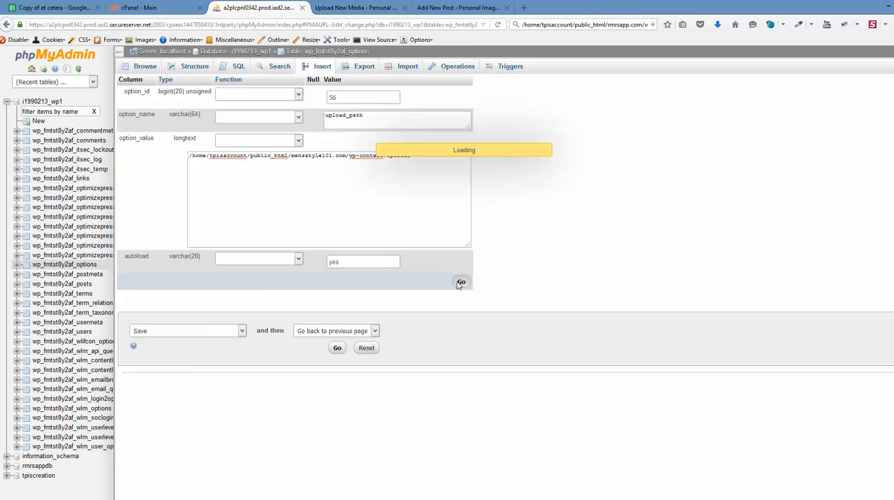
{"action": "left_click", "coordinate": [461, 282]}
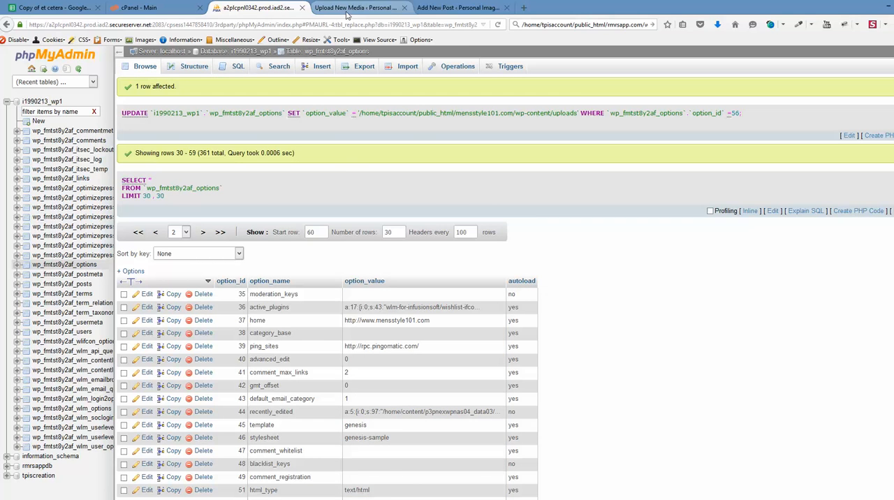
{"action": "left_click", "coordinate": [356, 8]}
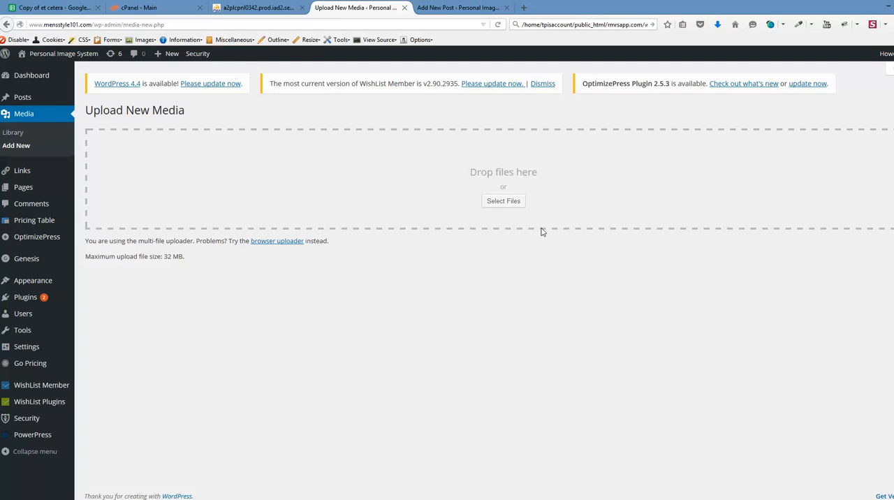
- Upload 2.png successfully, view it at its uploads URL, and return to cPanel
{"action": "left_click", "coordinate": [503, 201]}
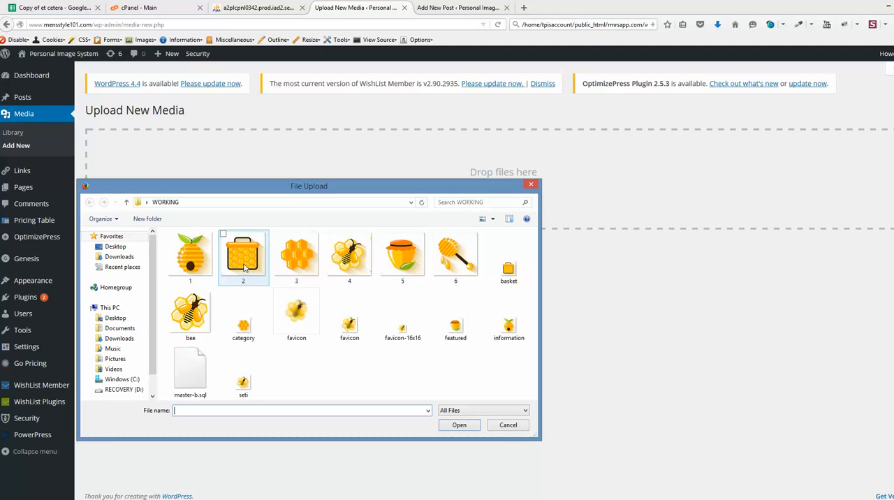
{"action": "left_click", "coordinate": [458, 424]}
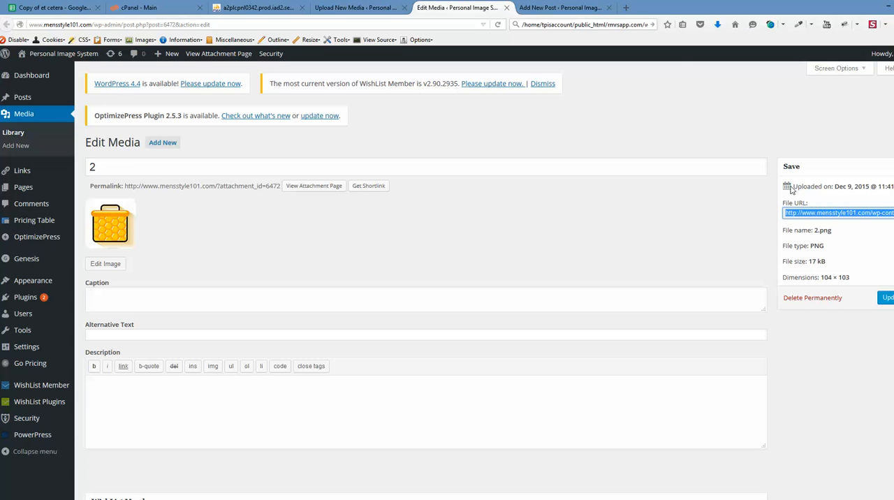
{"action": "left_click", "coordinate": [729, 9]}
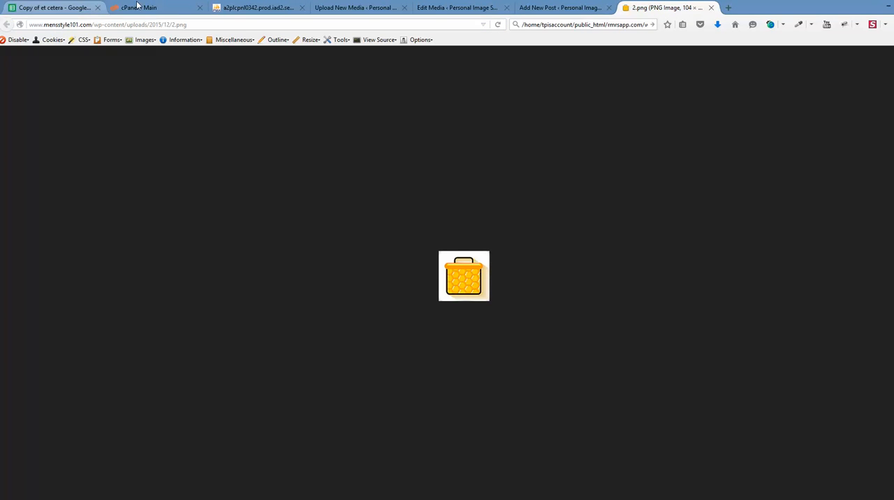
{"action": "left_click", "coordinate": [147, 9]}
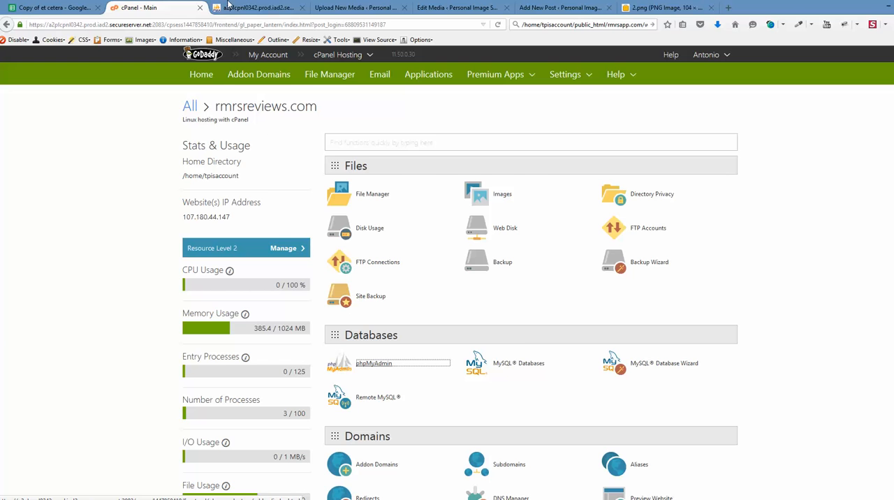
- Back in phpMyAdmin, confirm upload_path now holds the public_html mensstyle101.com wp-content/uploads path
{"action": "left_click", "coordinate": [258, 9]}
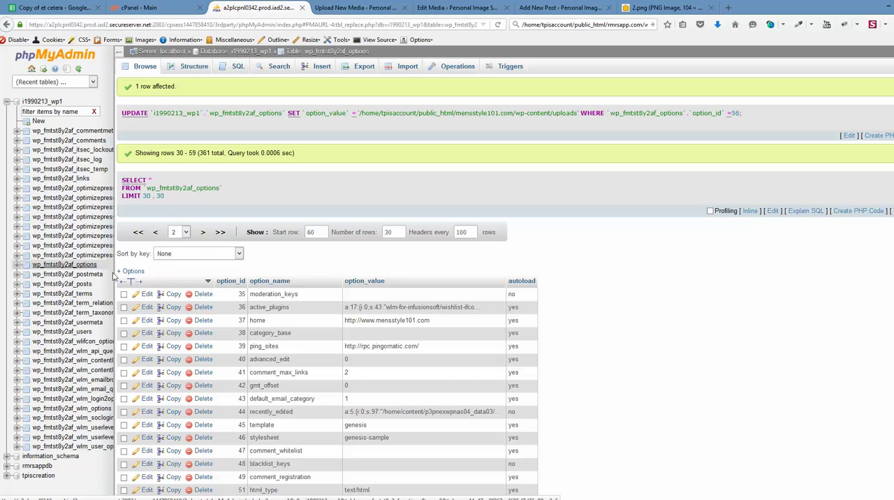
{"action": "scroll", "scroll_direction": "down", "scroll_amount": 3}
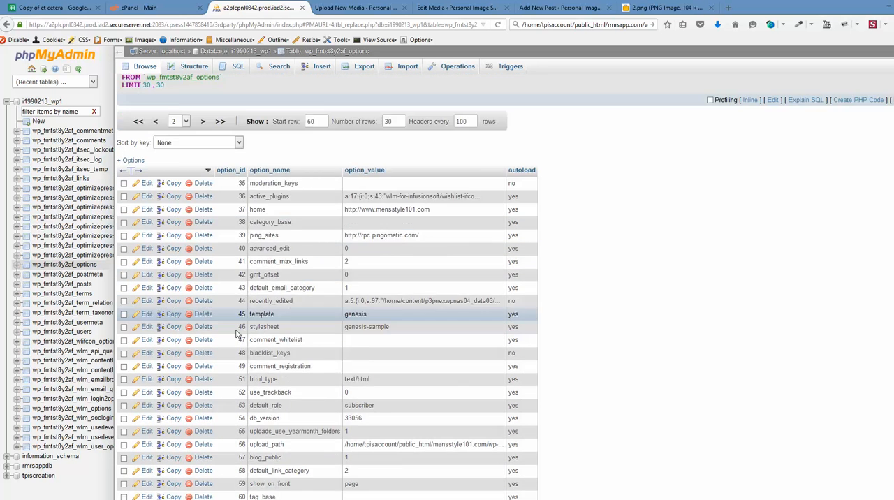
{"action": "scroll", "scroll_direction": "down", "scroll_amount": 3}
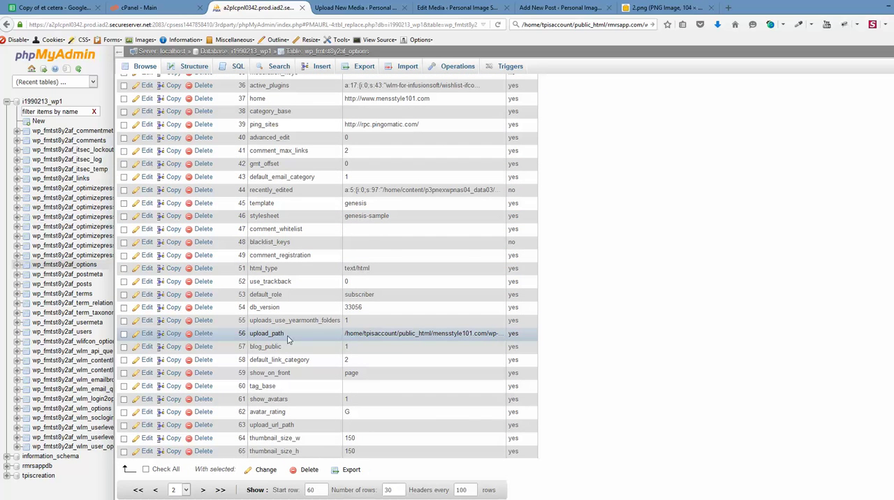
{"action": "double_click", "coordinate": [265, 332]}
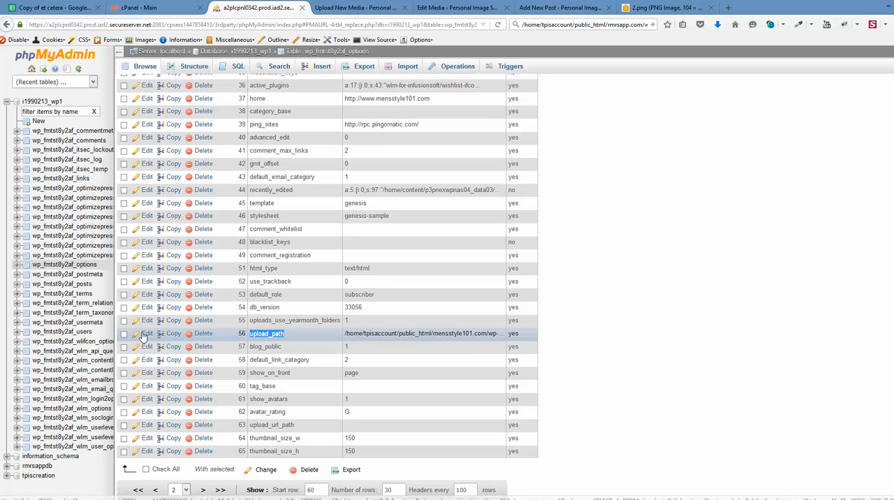